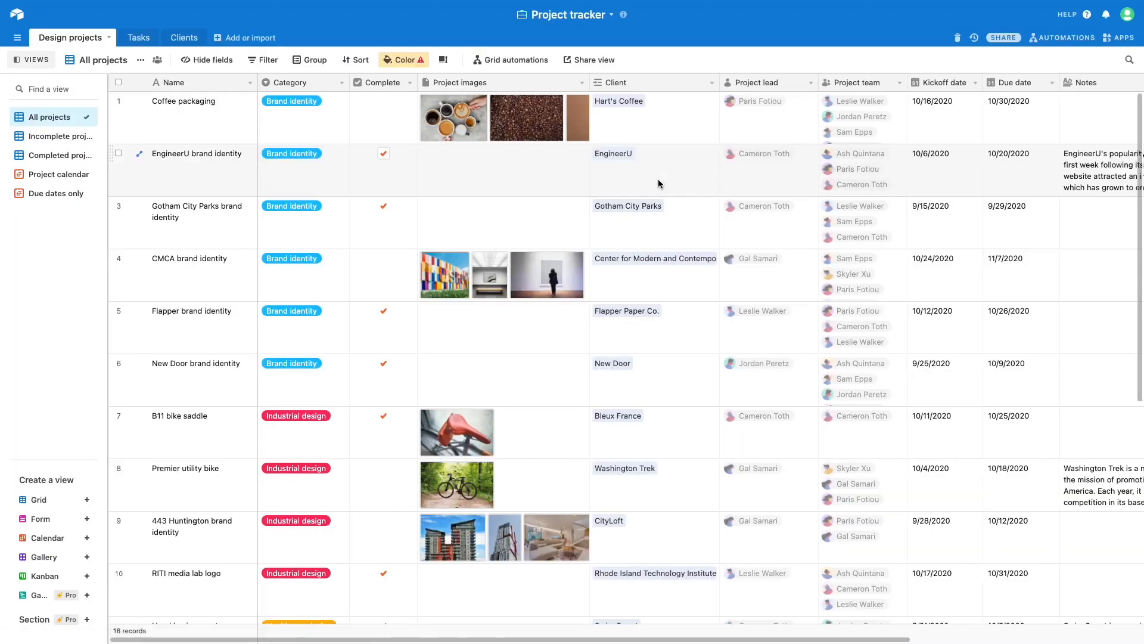
Show the Clients table of the Project tracker base in Airtable
{"action": "left_click", "coordinate": [178, 37]}
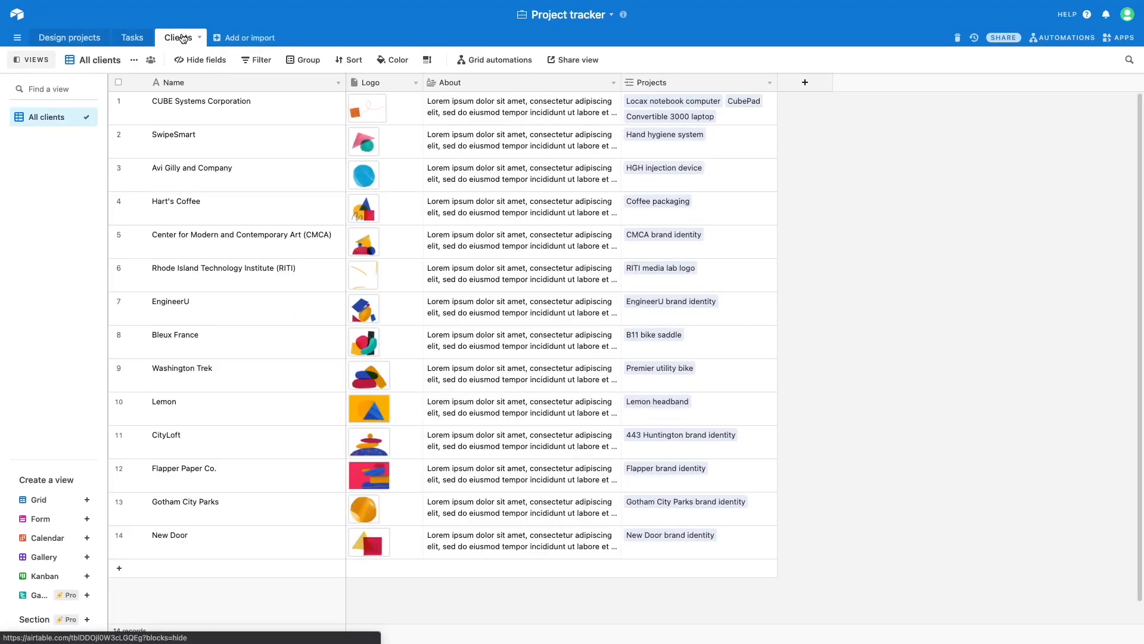
{"action": "mouse_move", "coordinate": [539, 504]}
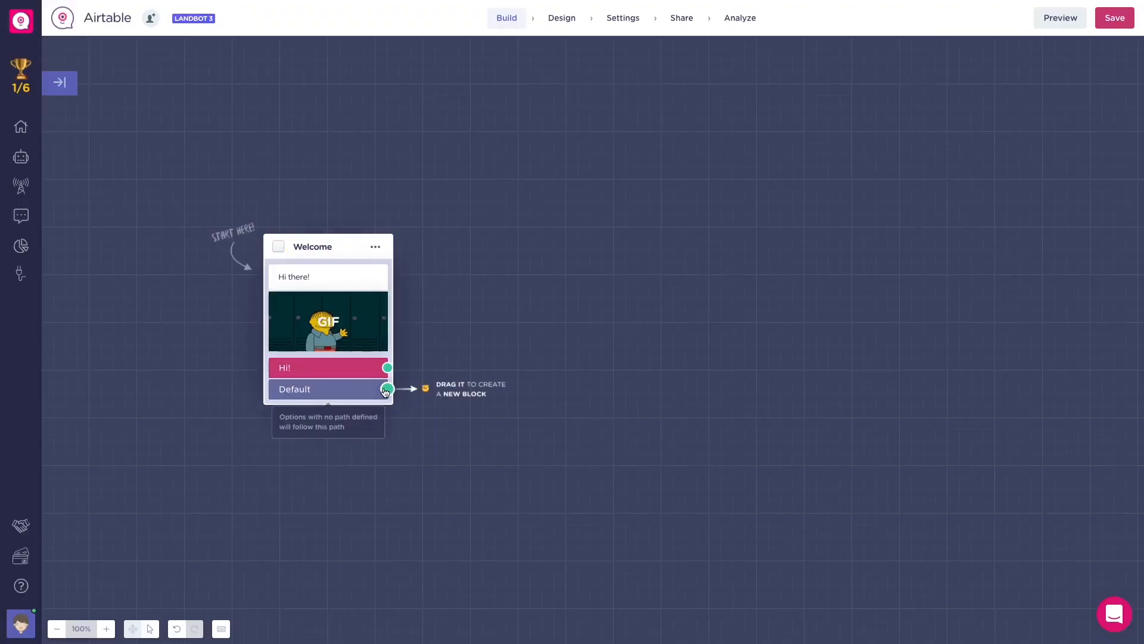
Create an Airtable block on the Default path, linked to the account and the Menu Planning base's table
{"action": "left_click_drag", "start_coordinate": [386, 389], "coordinate": [651, 358]}
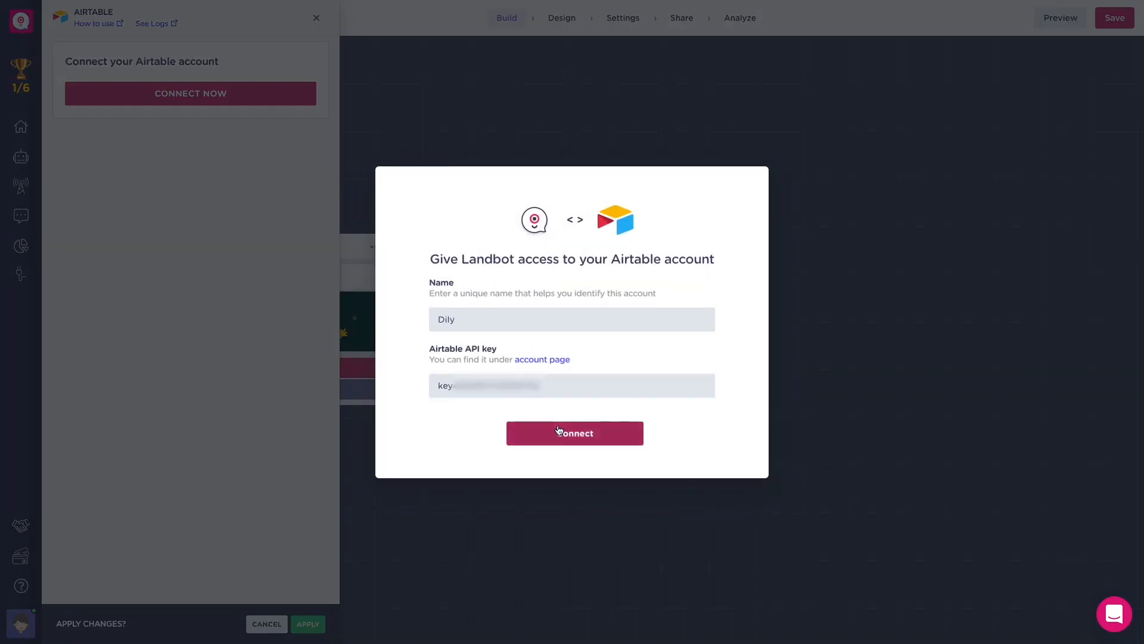
{"action": "left_click", "coordinate": [575, 432]}
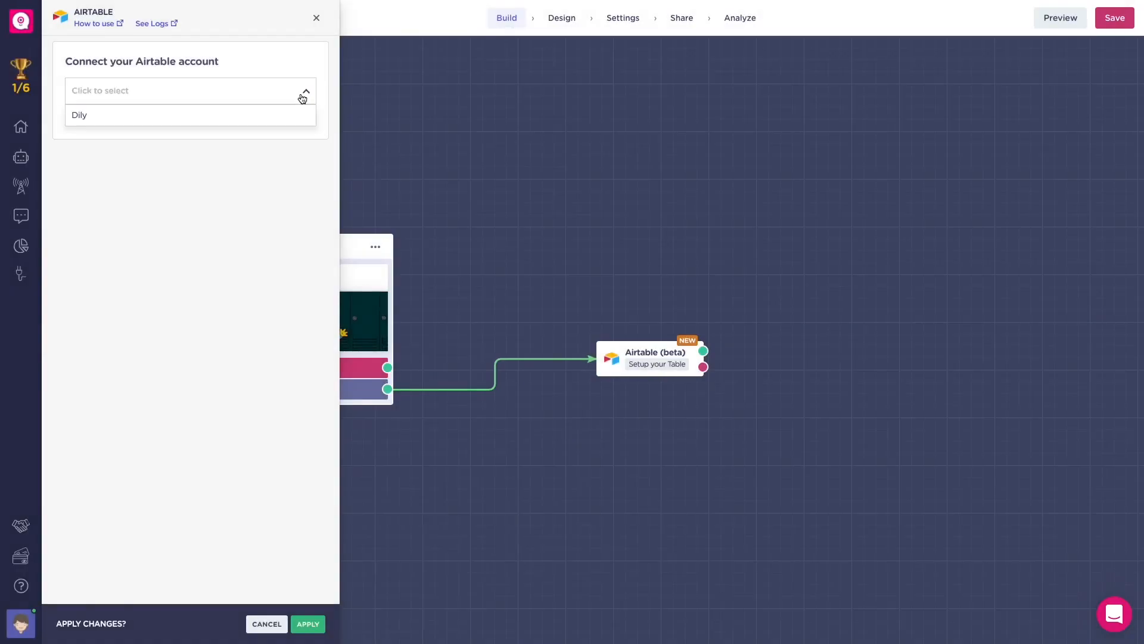
{"action": "left_click", "coordinate": [80, 115]}
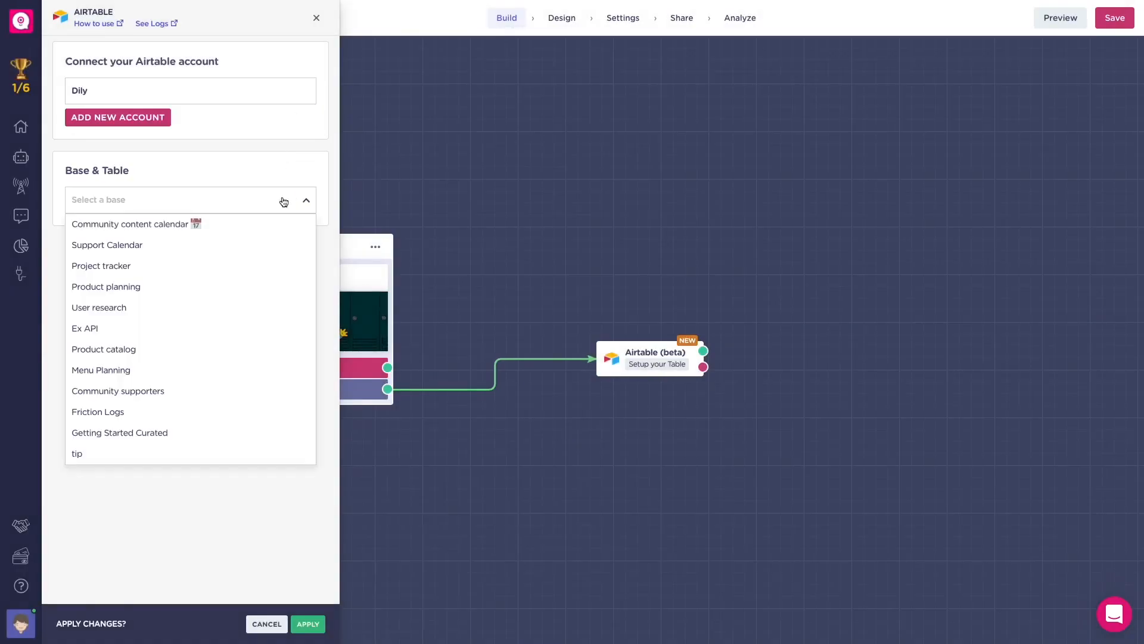
{"action": "left_click", "coordinate": [100, 370]}
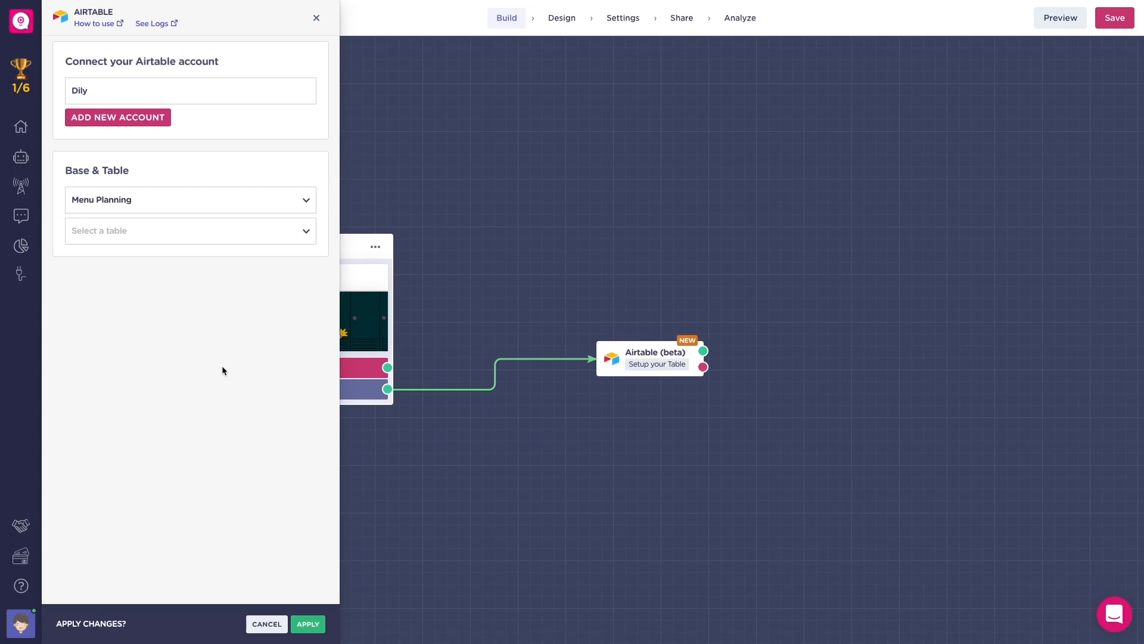
{"action": "left_click", "coordinate": [190, 230]}
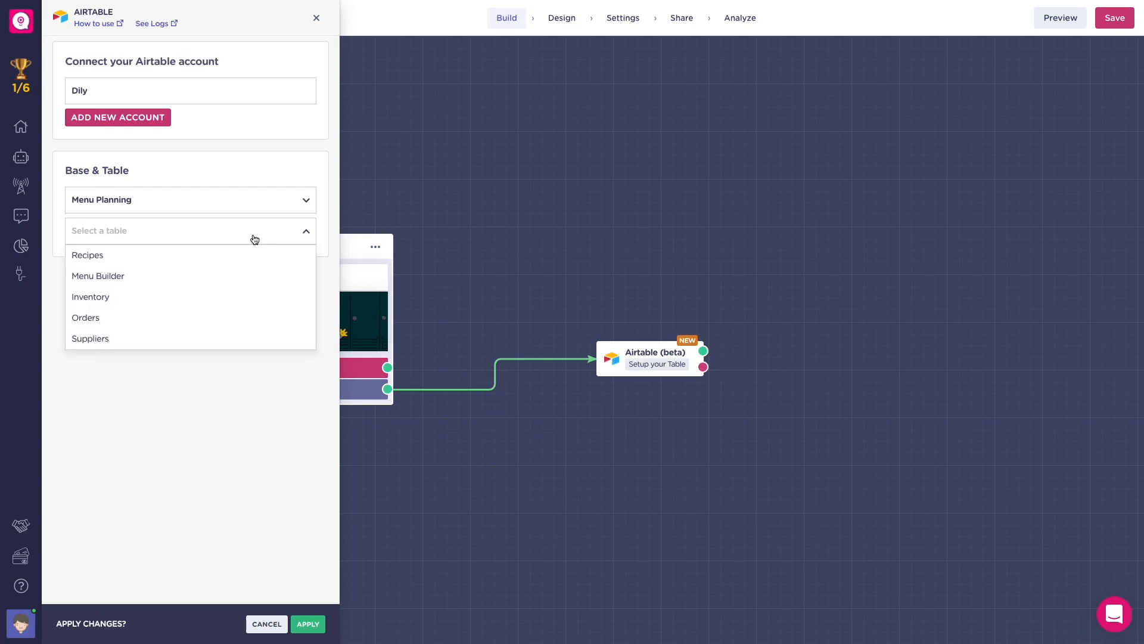
{"action": "left_click", "coordinate": [87, 254]}
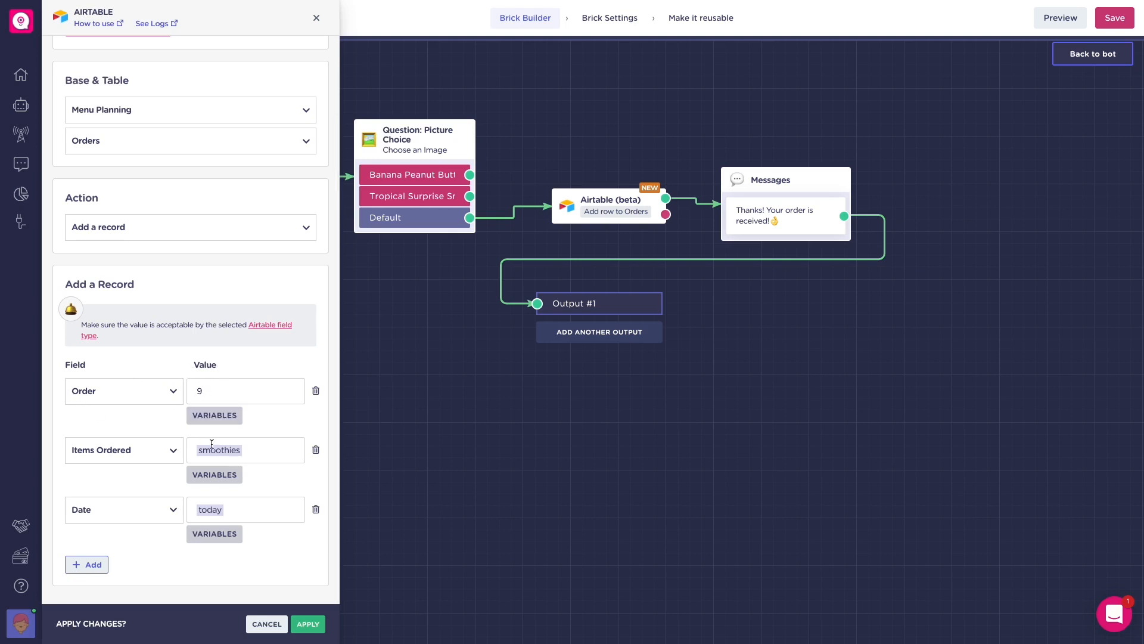
{"action": "mouse_move", "coordinate": [276, 484]}
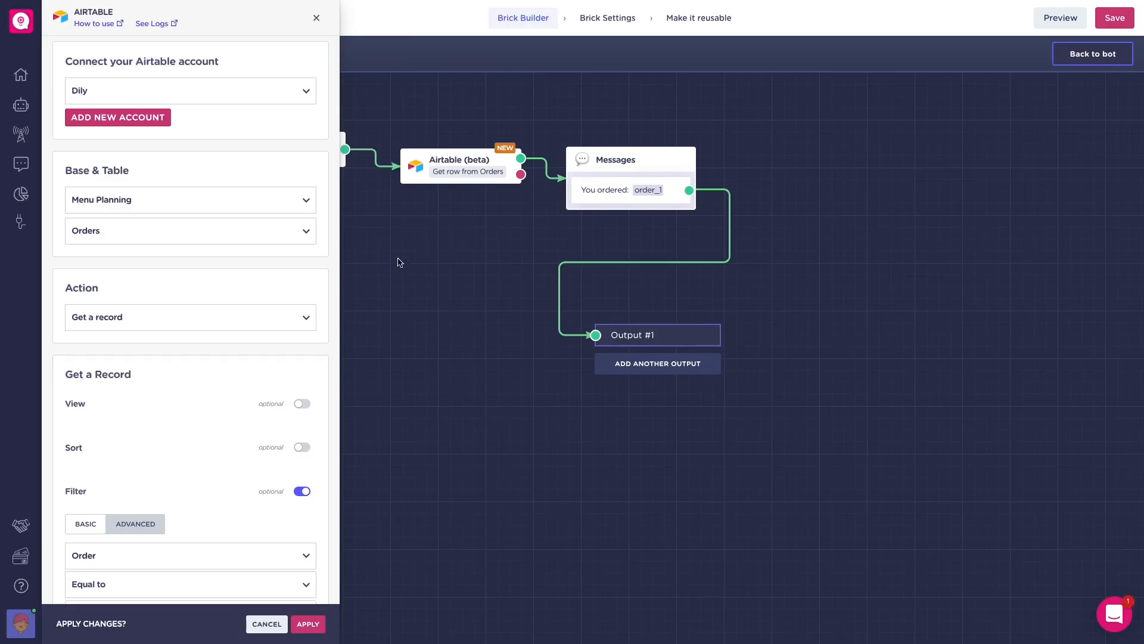
In the test chat choose Bagels and add Bagel with Lox to order 9
{"action": "left_click", "coordinate": [190, 316]}
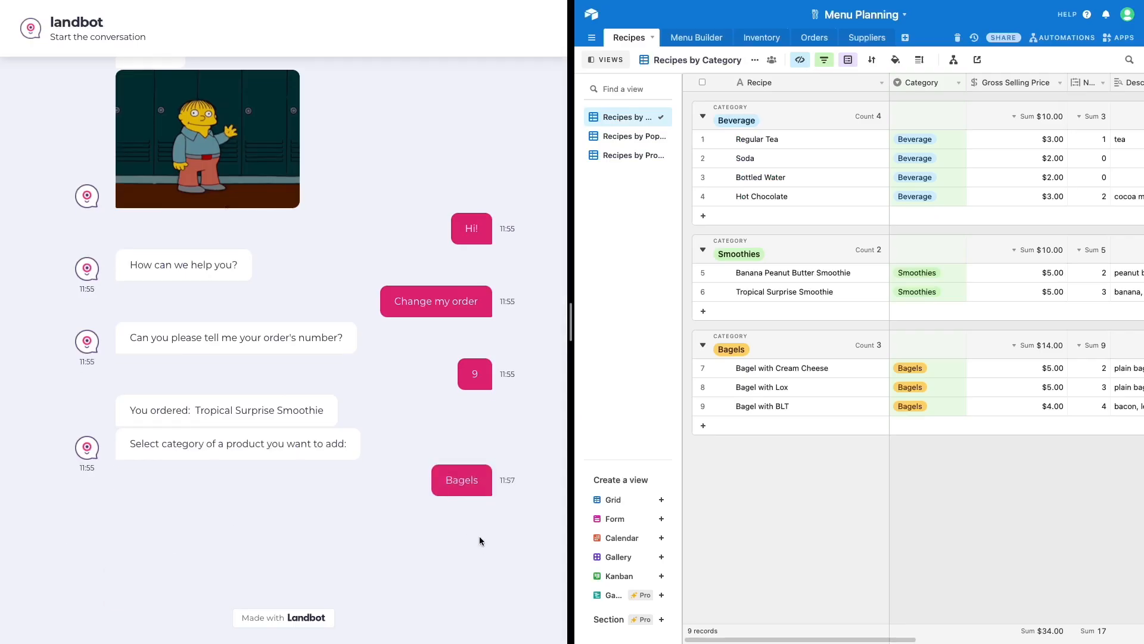
{"action": "left_click", "coordinate": [462, 480]}
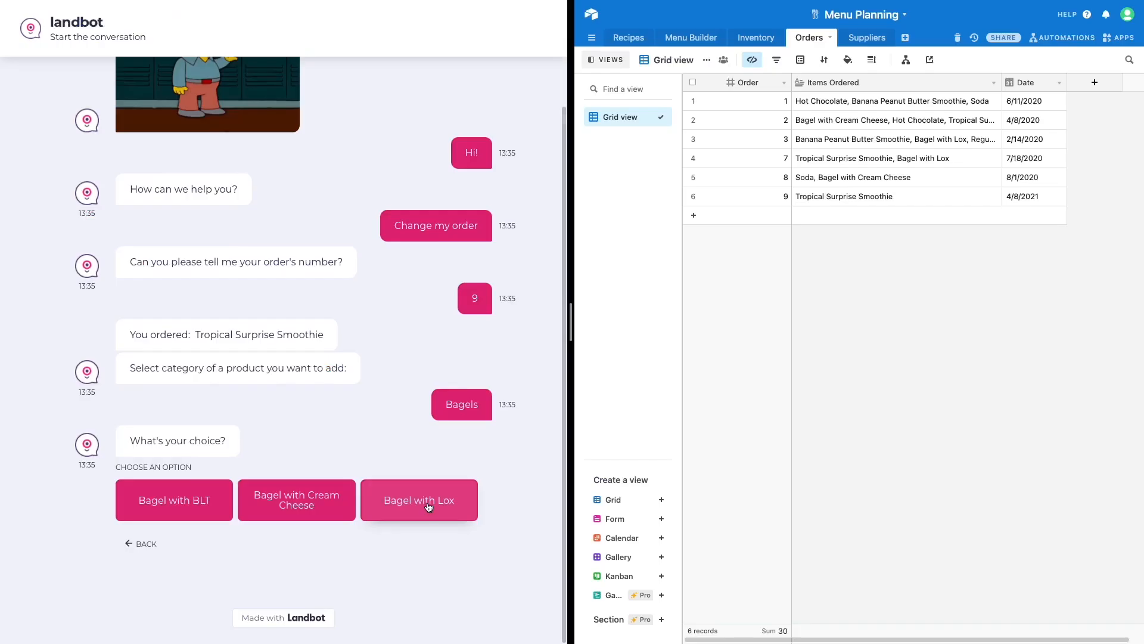
{"action": "left_click", "coordinate": [419, 500]}
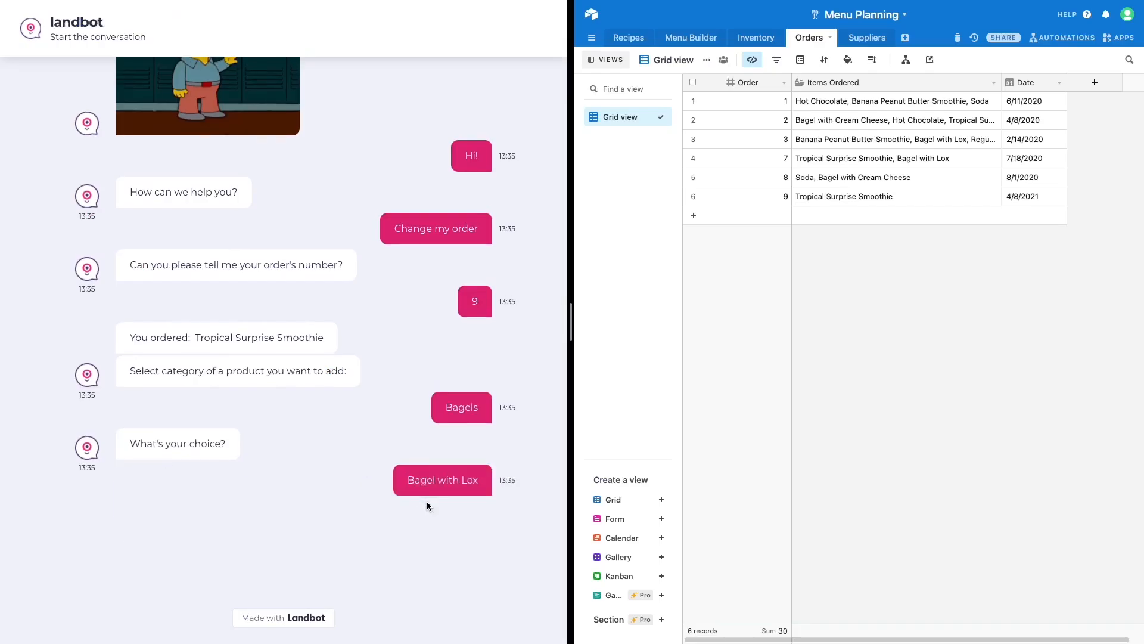
{"action": "left_click", "coordinate": [443, 479]}
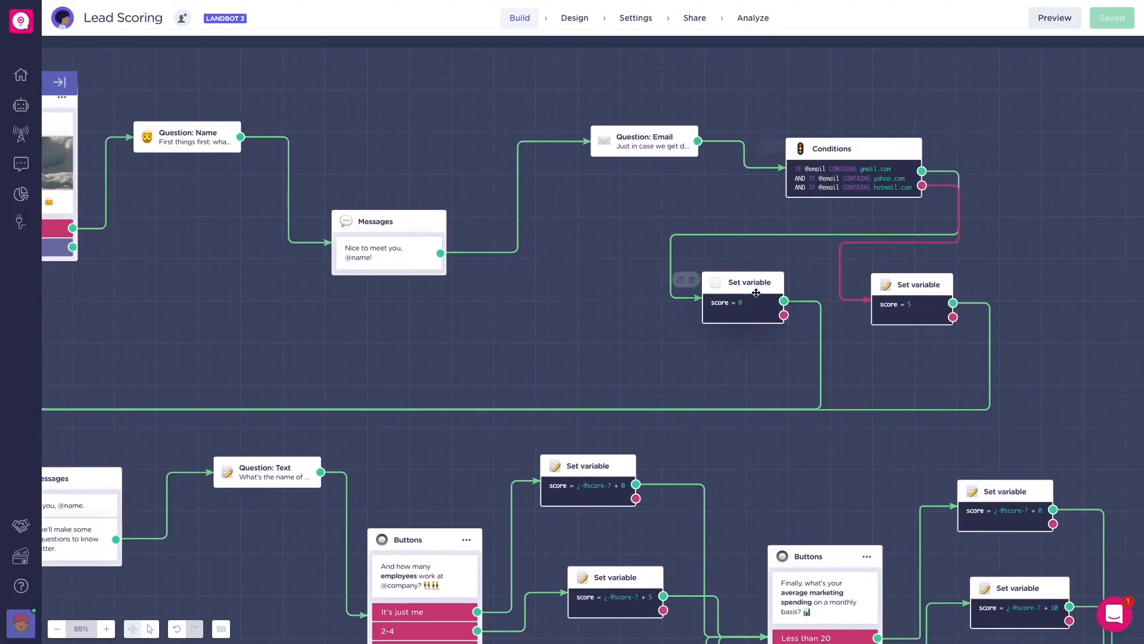
{"action": "mouse_move", "coordinate": [692, 390]}
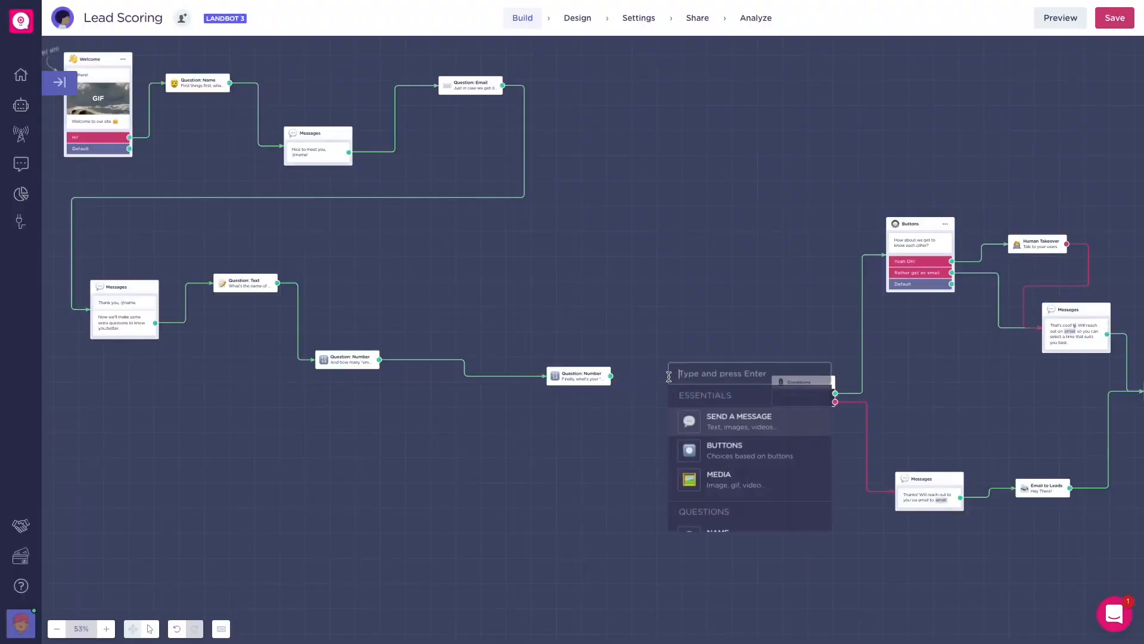
Add a Lead Scoring block and score leads by the leads_age variable
{"action": "type", "text": "cor"}
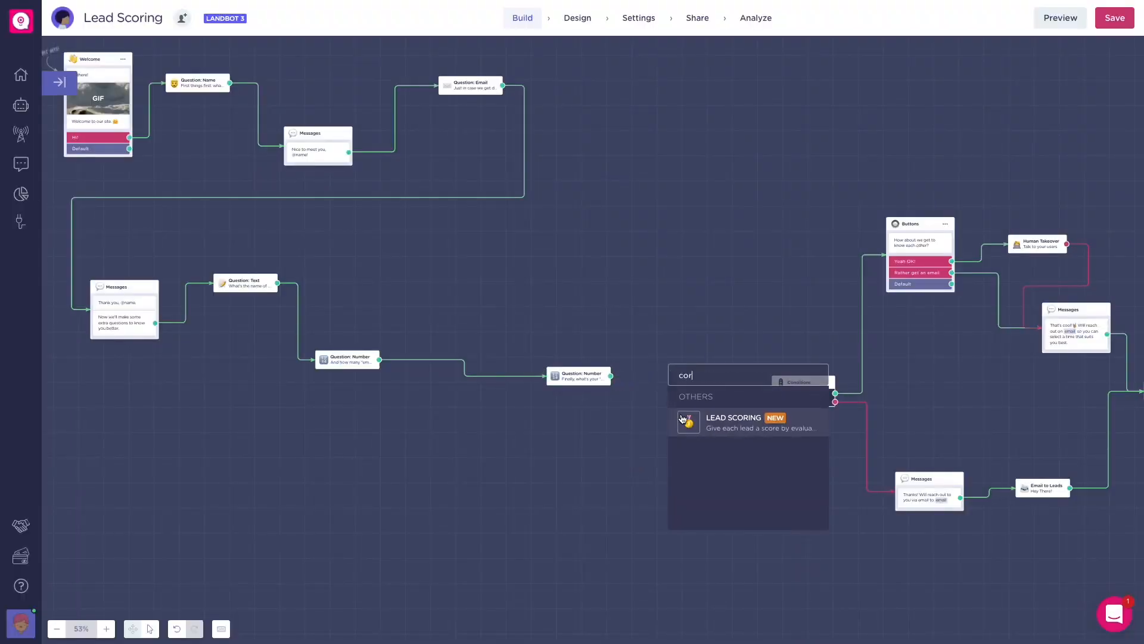
{"action": "left_click", "coordinate": [729, 422]}
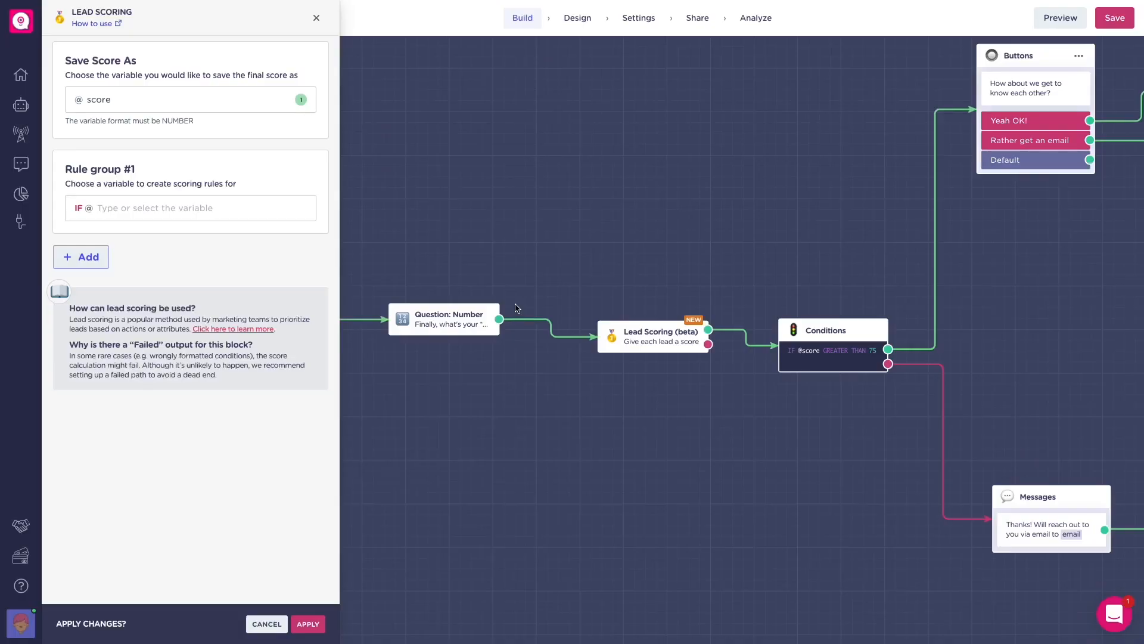
{"action": "type", "text": "le"}
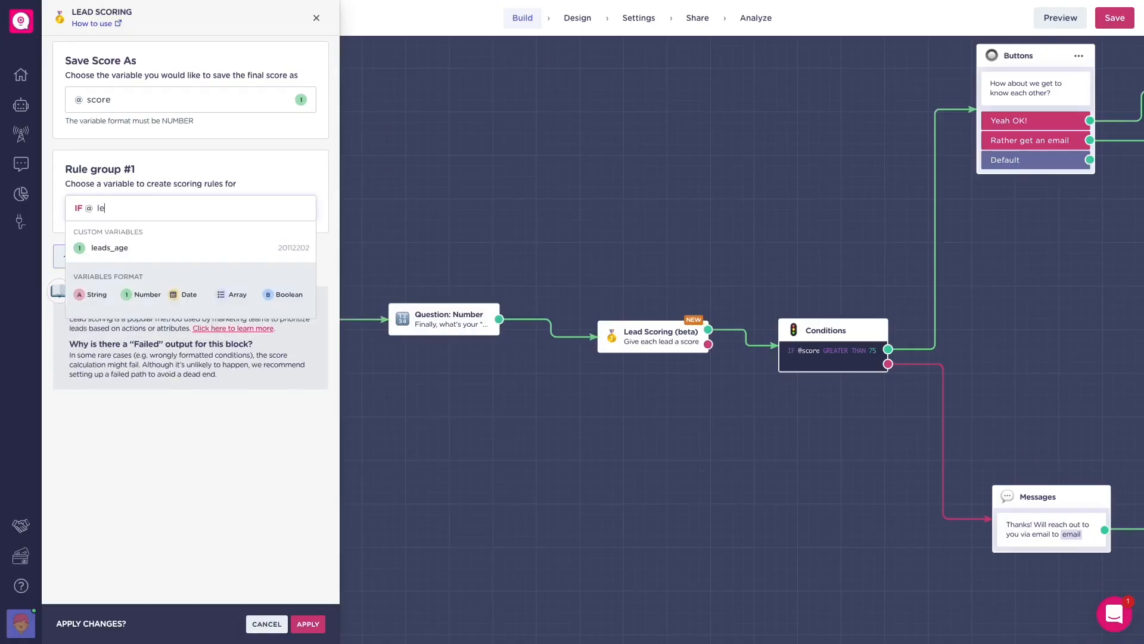
{"action": "left_click", "coordinate": [110, 248]}
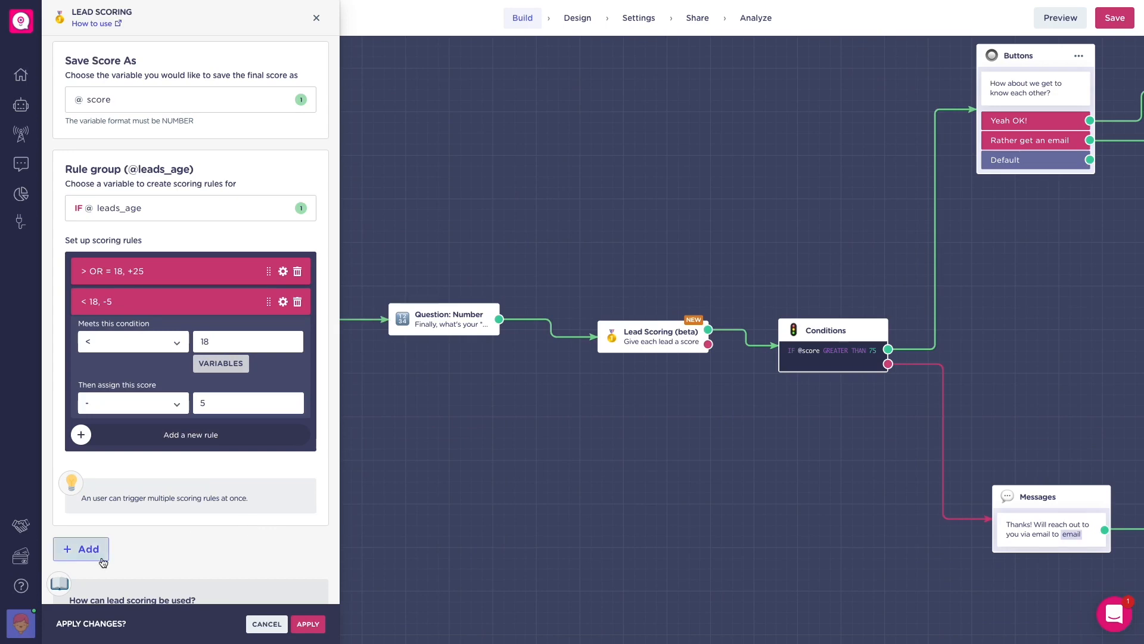
Add a second rule group scoring leads on the budget variable
{"action": "left_click", "coordinate": [80, 549]}
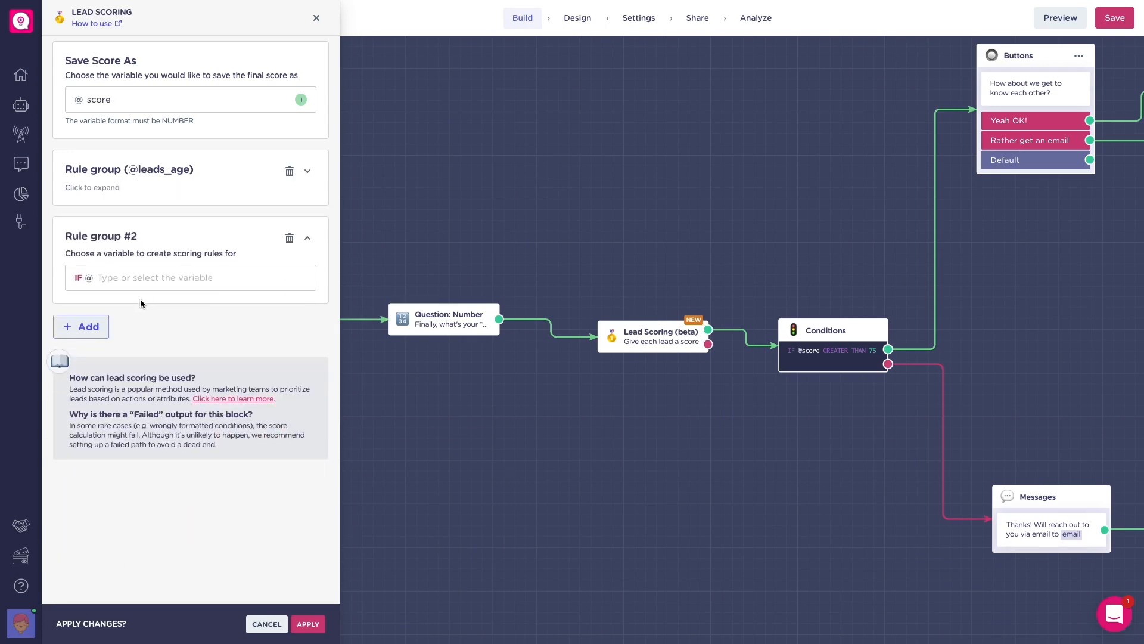
{"action": "type", "text": "budg"}
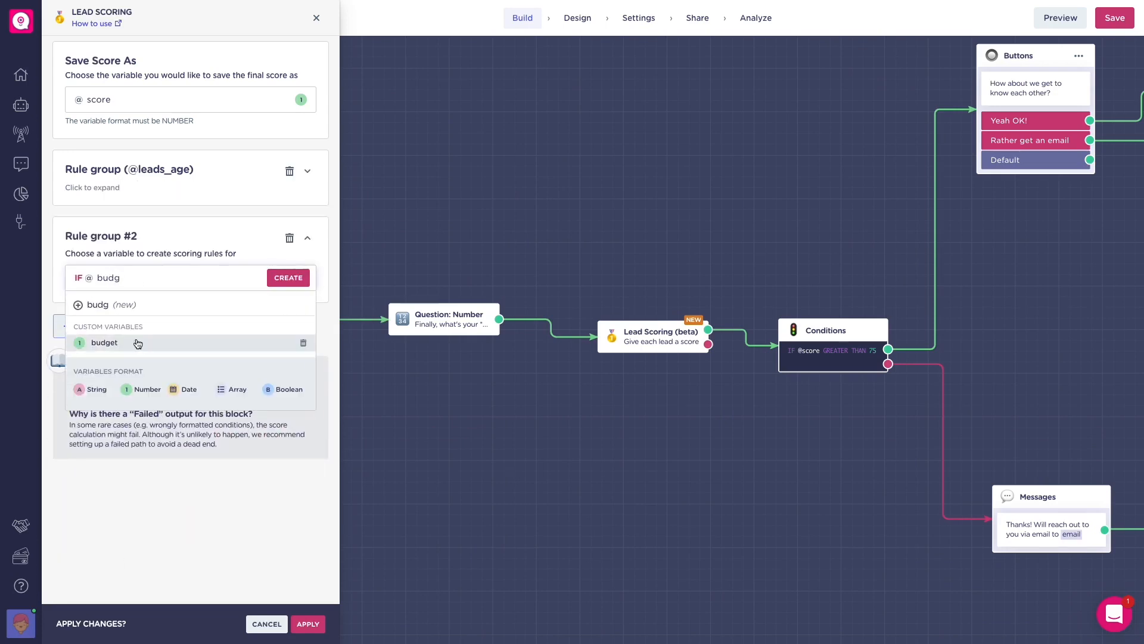
{"action": "left_click", "coordinate": [104, 343]}
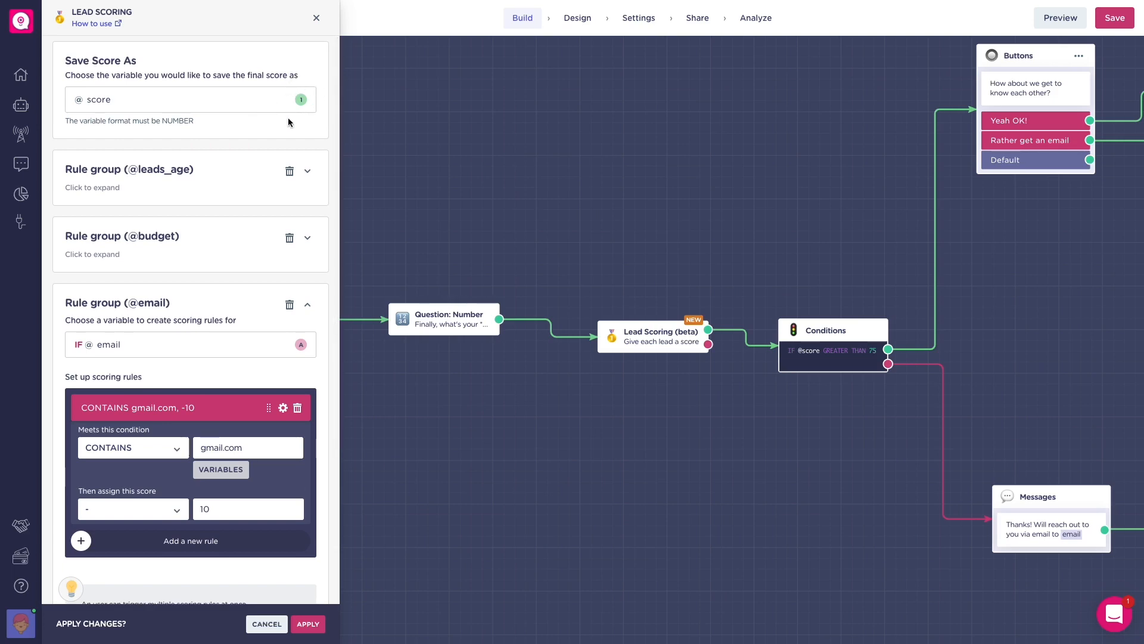
{"action": "mouse_move", "coordinate": [795, 381]}
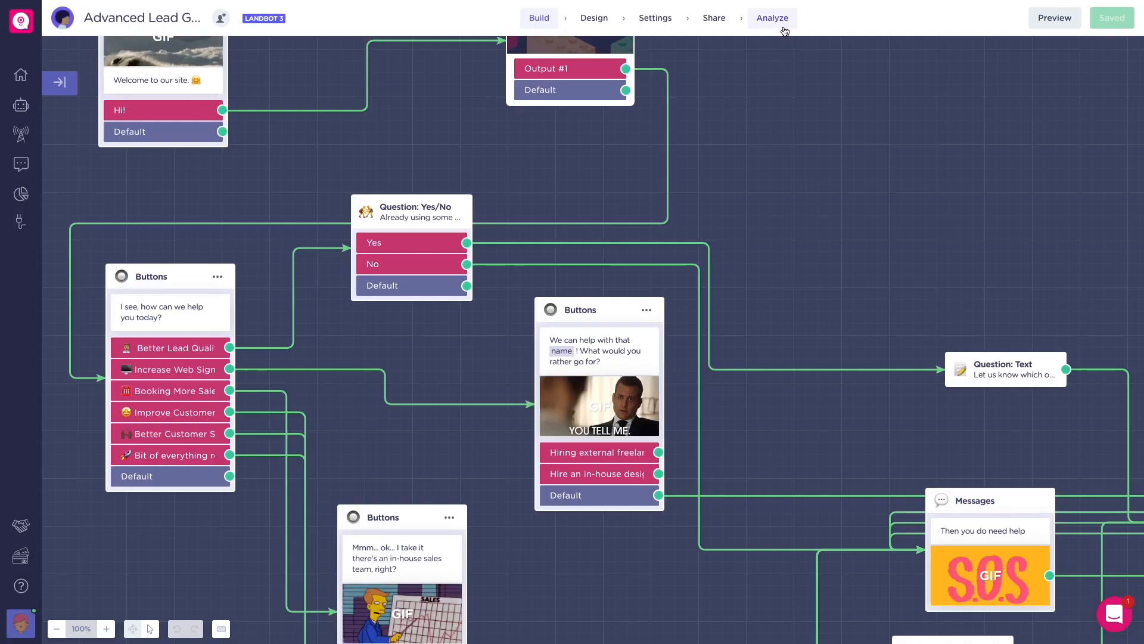
Show the Analyze section's Flow Analytics for the Advanced Lead Gen bot
{"action": "left_click", "coordinate": [771, 18]}
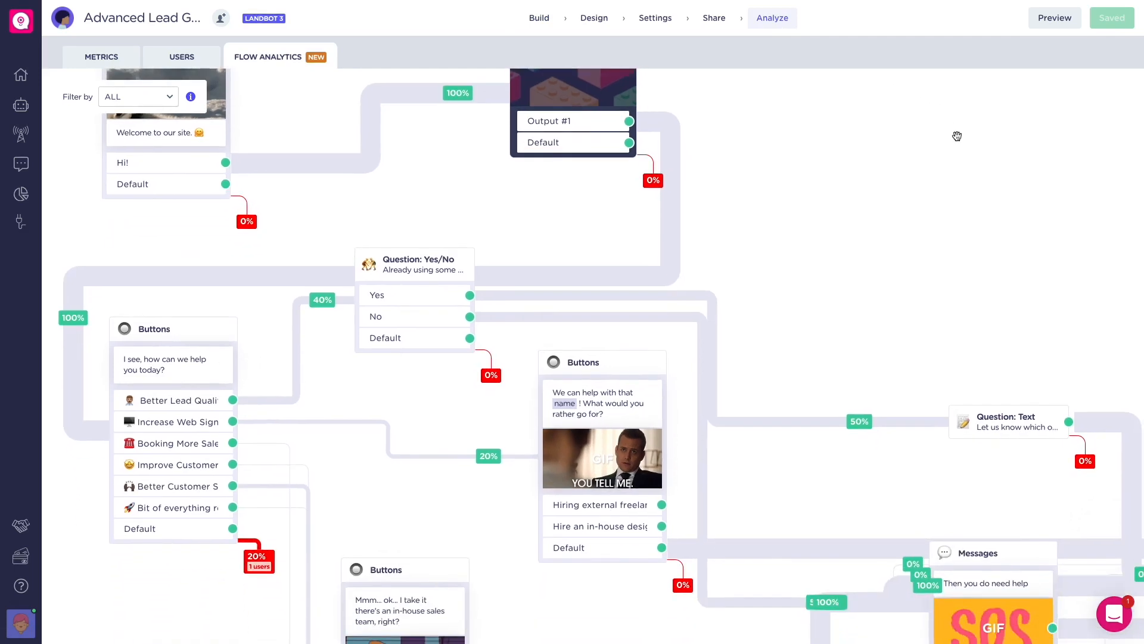
{"action": "mouse_move", "coordinate": [931, 279]}
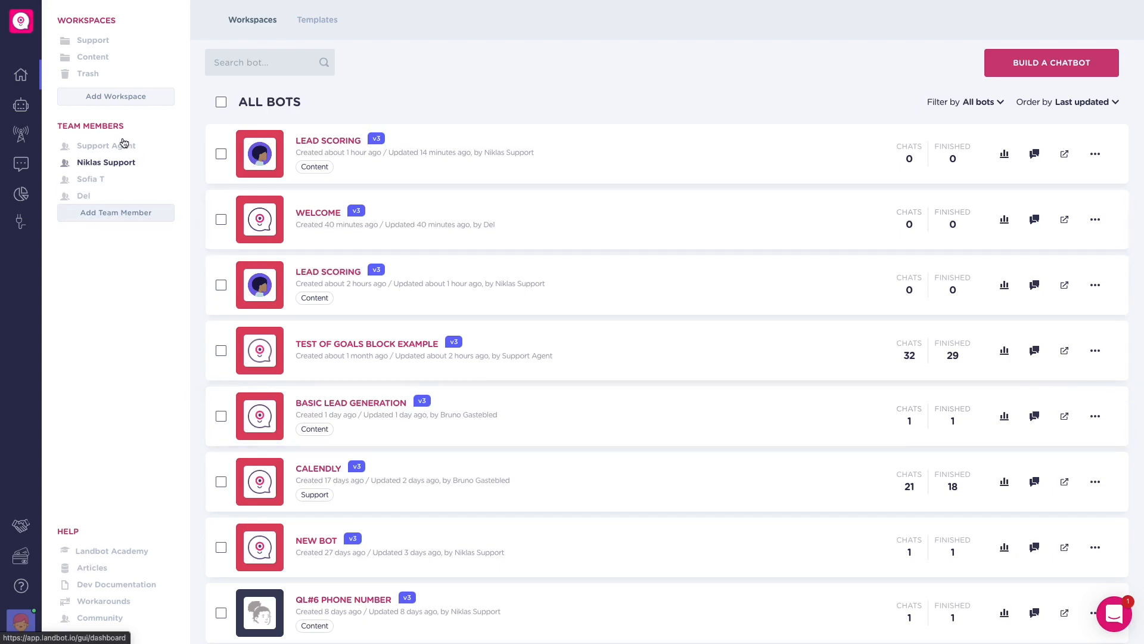
{"action": "mouse_move", "coordinate": [162, 250]}
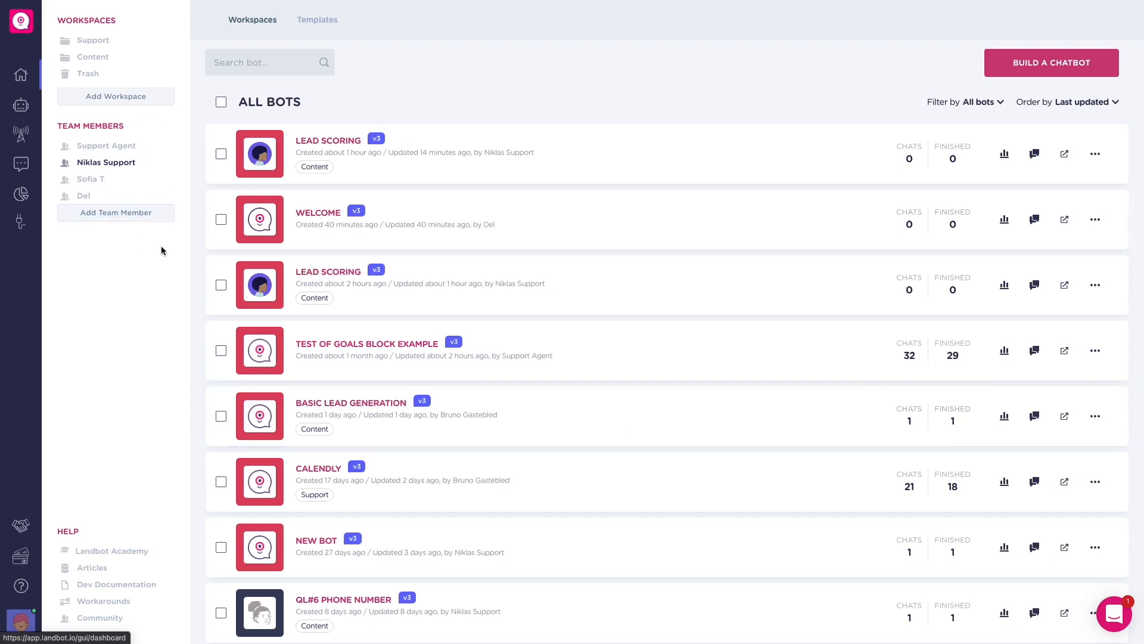
{"action": "mouse_move", "coordinate": [115, 212]}
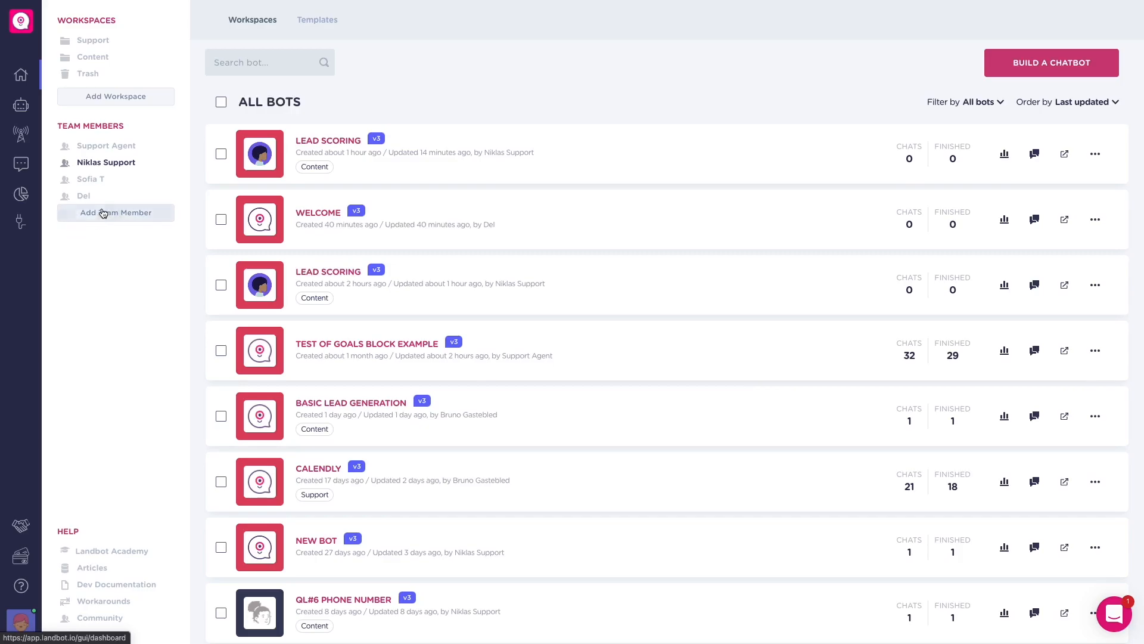
Begin adding a new team member from the dashboard sidebar
{"action": "left_click", "coordinate": [328, 140]}
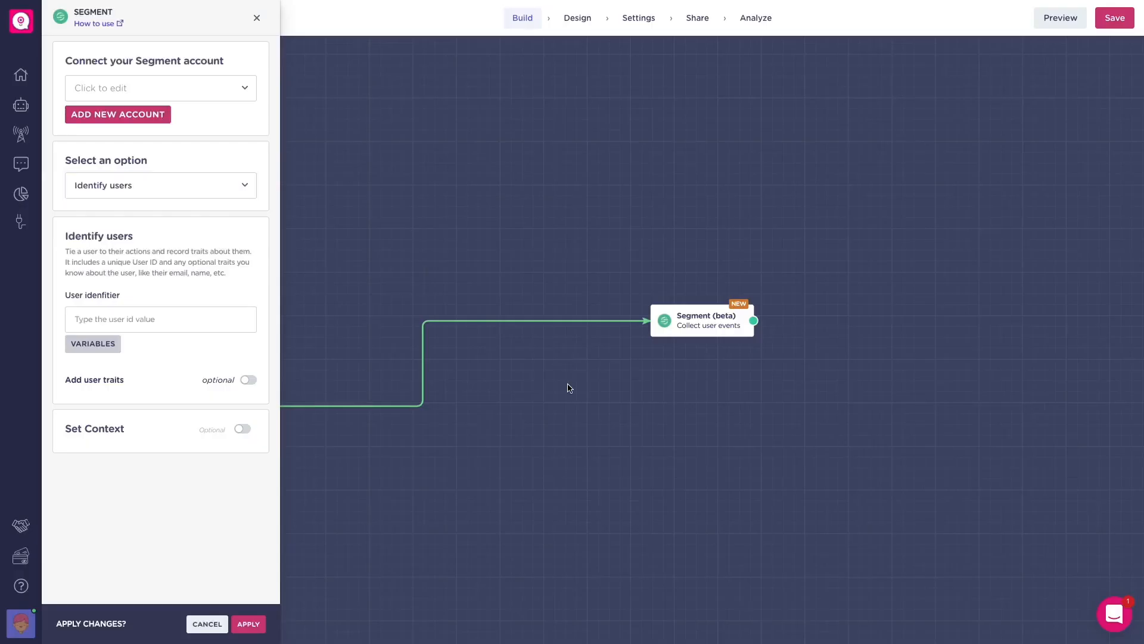
Set the Segment (beta) block to Identify users
{"action": "left_click", "coordinate": [160, 185]}
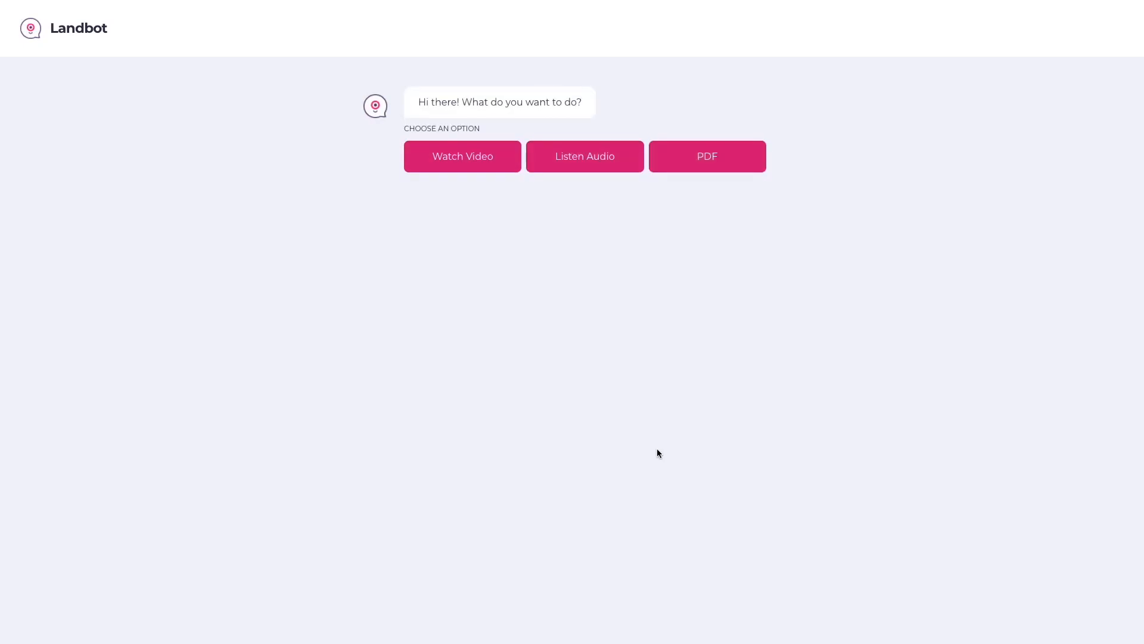
In the preview chat watch the video, request the PDF and view the file the bot sent
{"action": "left_click", "coordinate": [461, 156]}
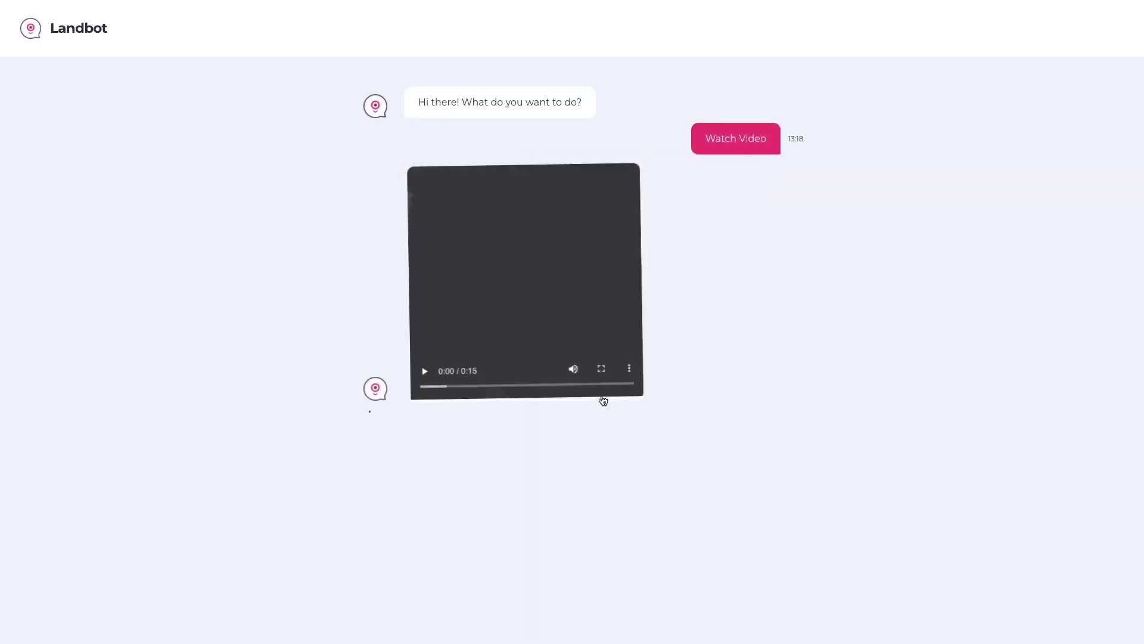
{"action": "left_click", "coordinate": [424, 370]}
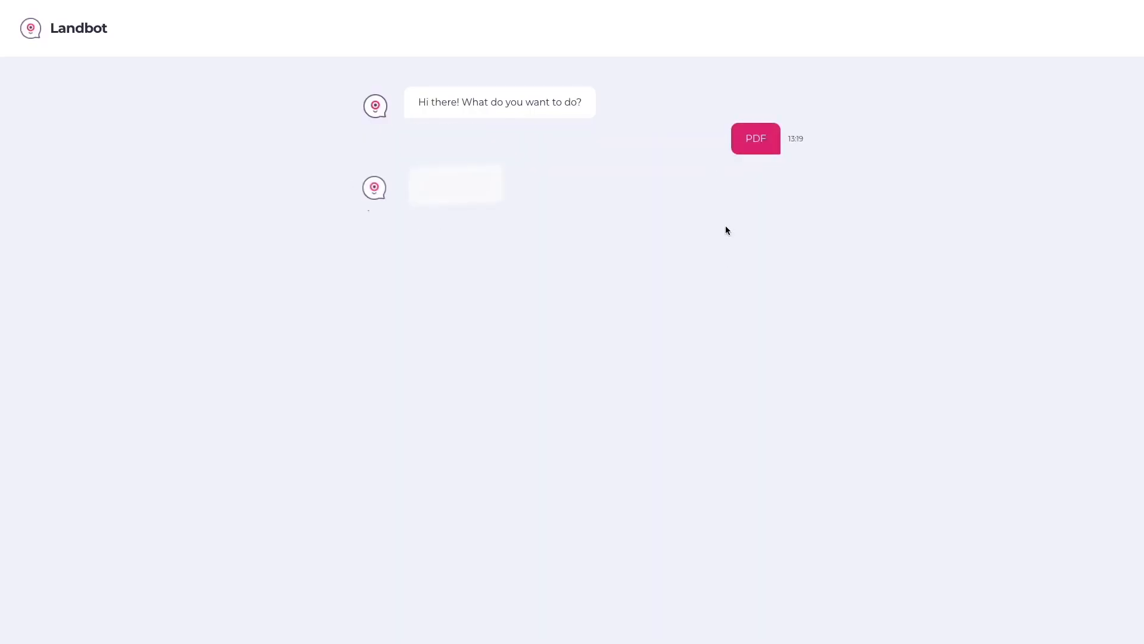
{"action": "left_click", "coordinate": [755, 138]}
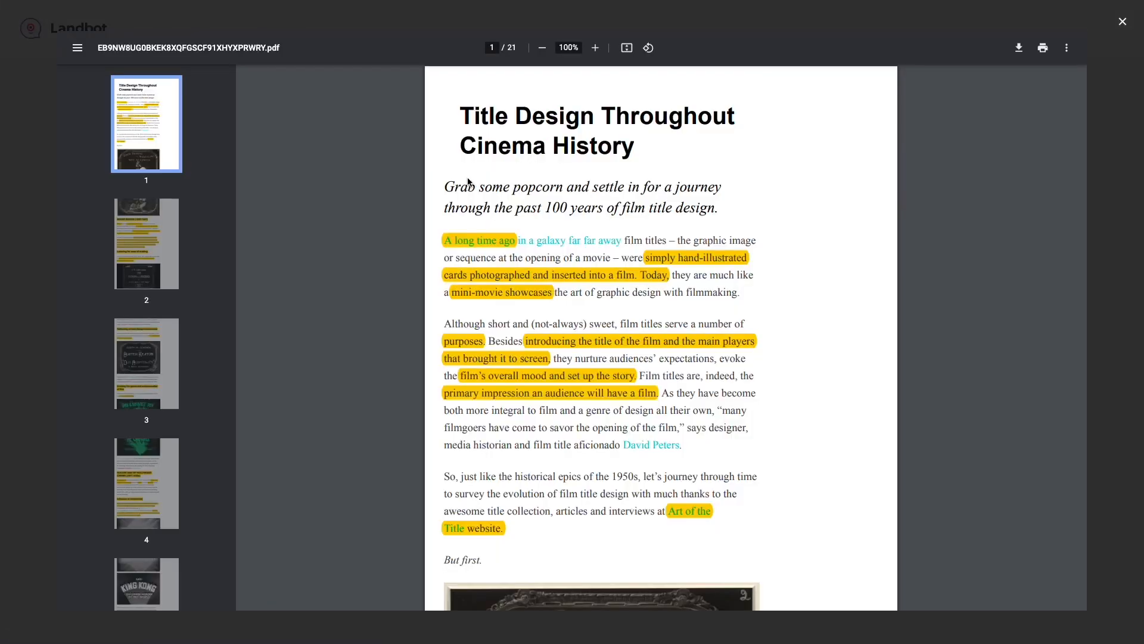
{"action": "scroll", "scroll_direction": "down", "scroll_amount": 3}
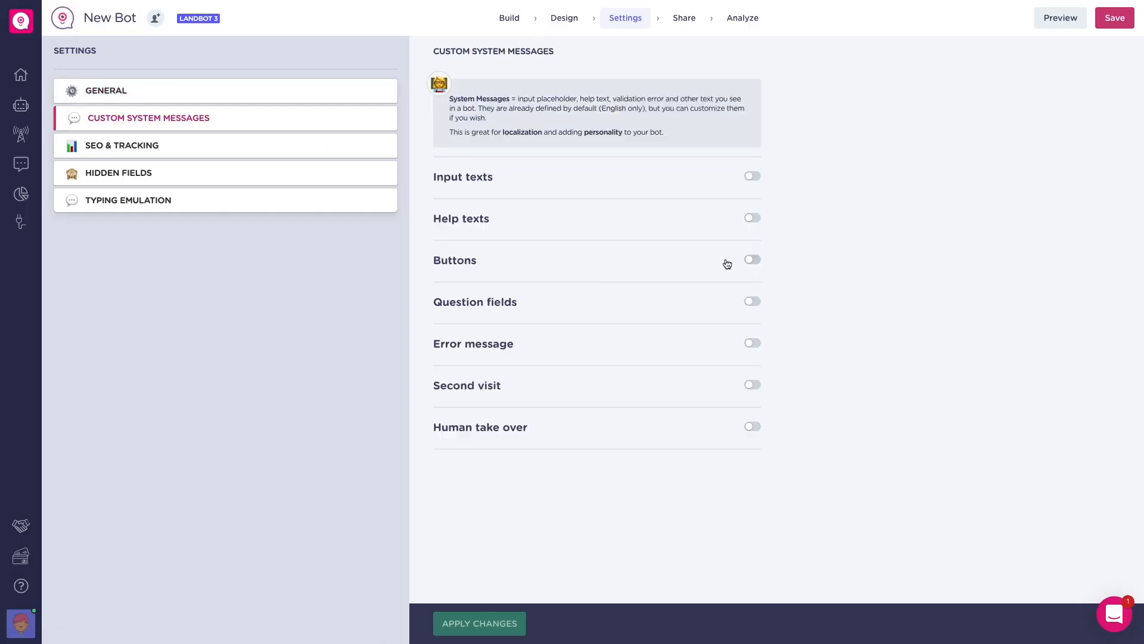
Reveal the customizable button texts, then preview the bot and play the second Watch Video clip
{"action": "left_click", "coordinate": [751, 260]}
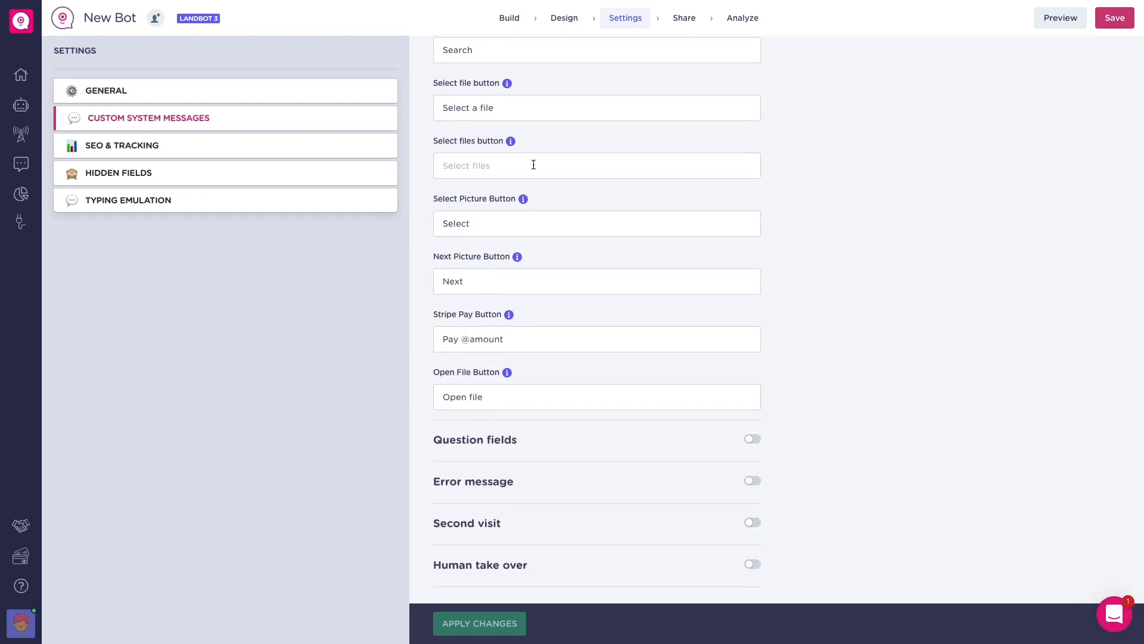
{"action": "left_click", "coordinate": [509, 17]}
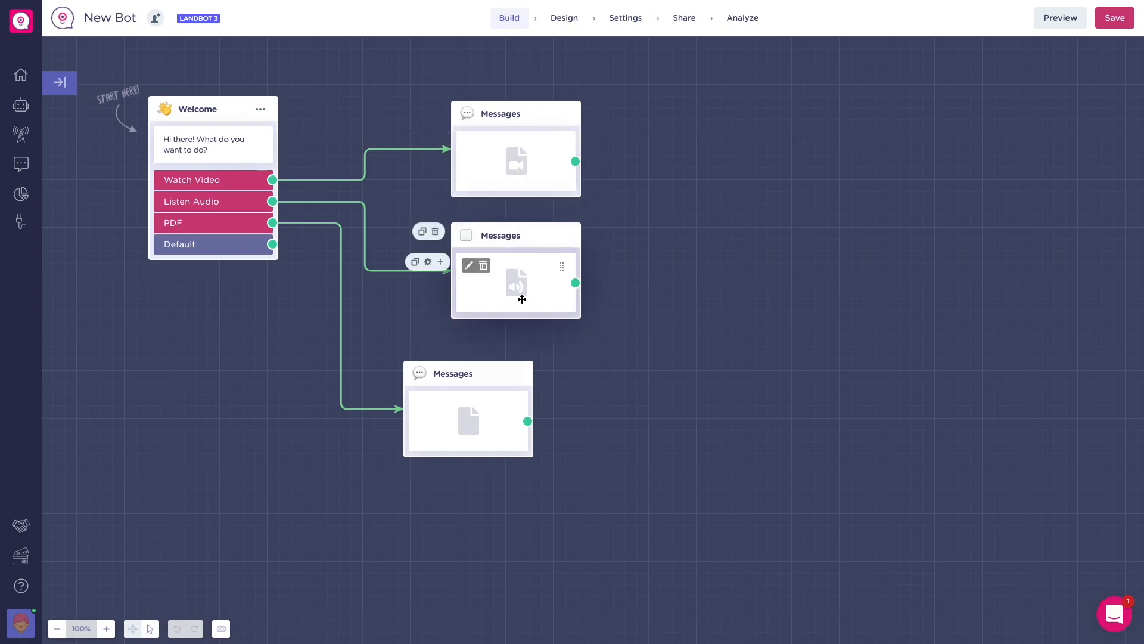
{"action": "left_click", "coordinate": [1060, 17]}
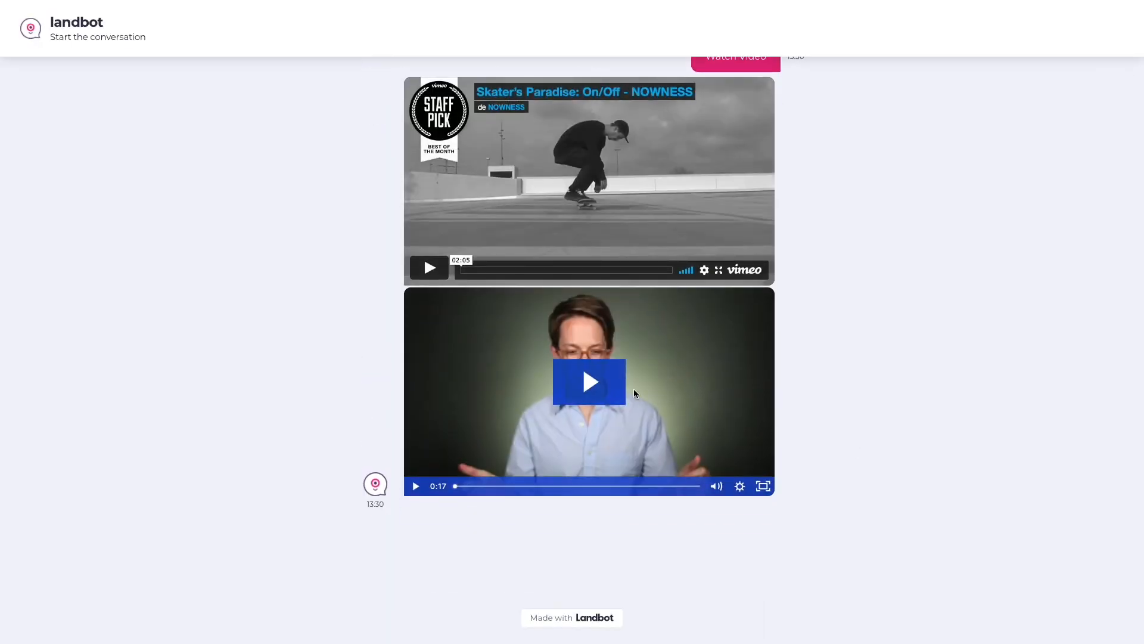
{"action": "left_click", "coordinate": [588, 381]}
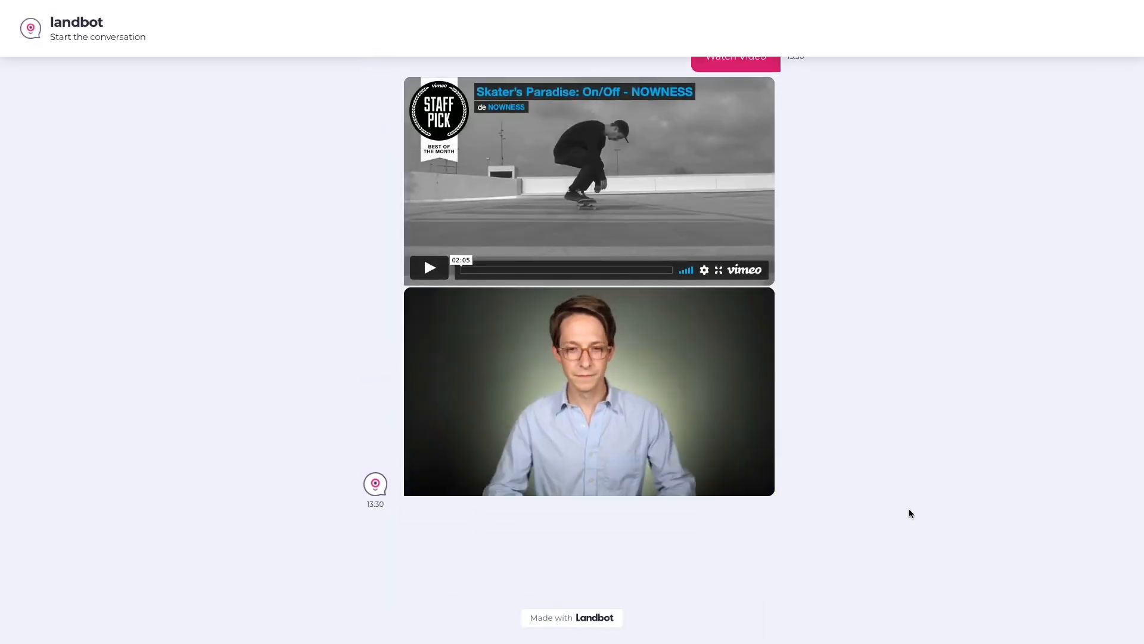